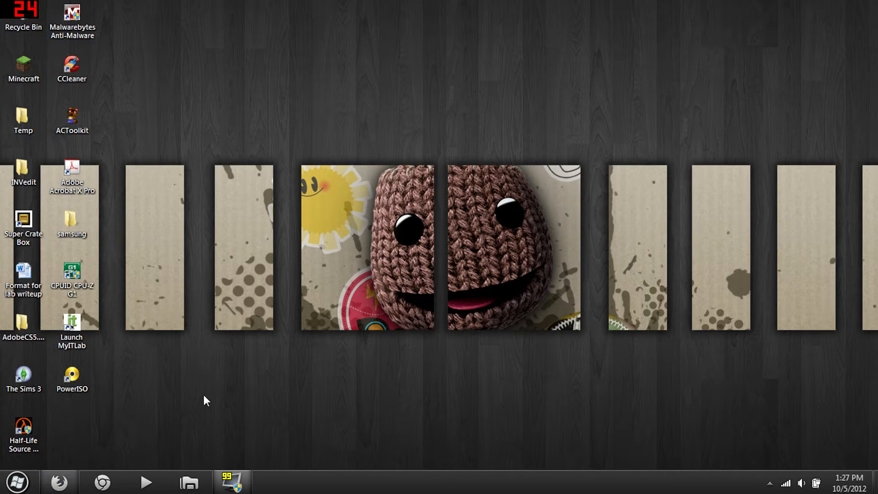
- Launch Firefox and search Google for "placebo theme"
left_click(61, 481)
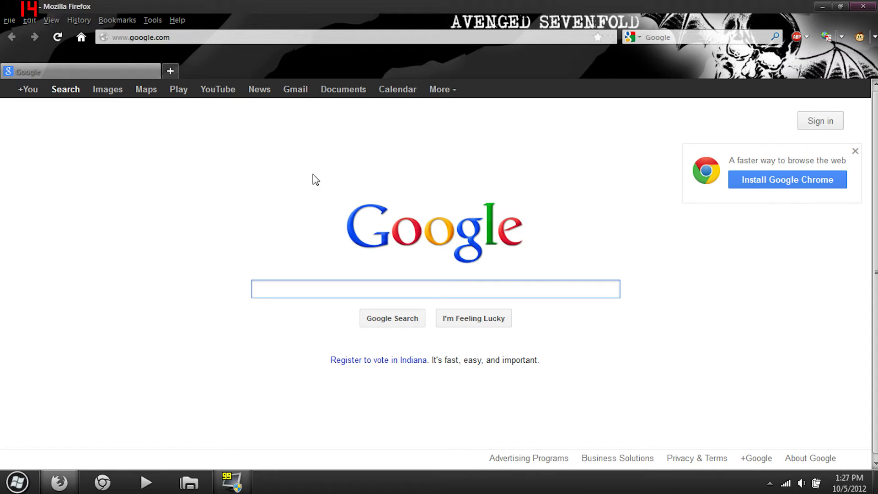
type("placeboi")
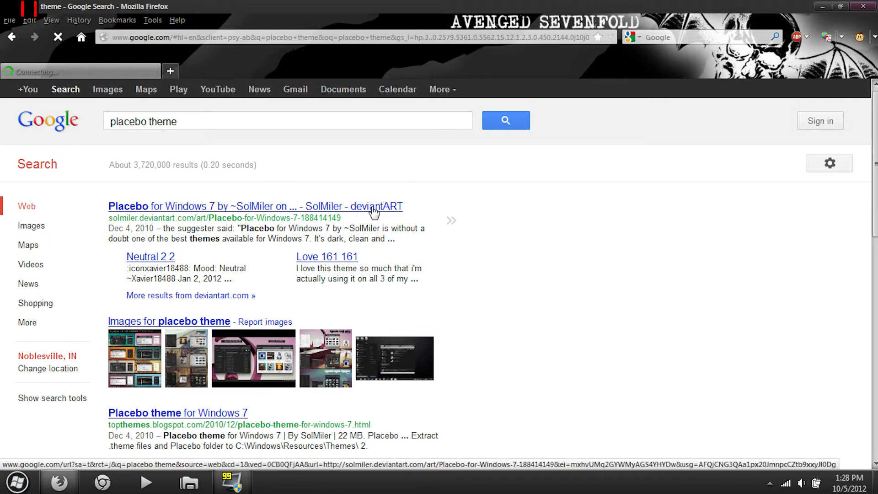
- Browse the Placebo for Windows 7 previews, start the 60.7 MB RAR download, then cancel it
left_click(255, 206)
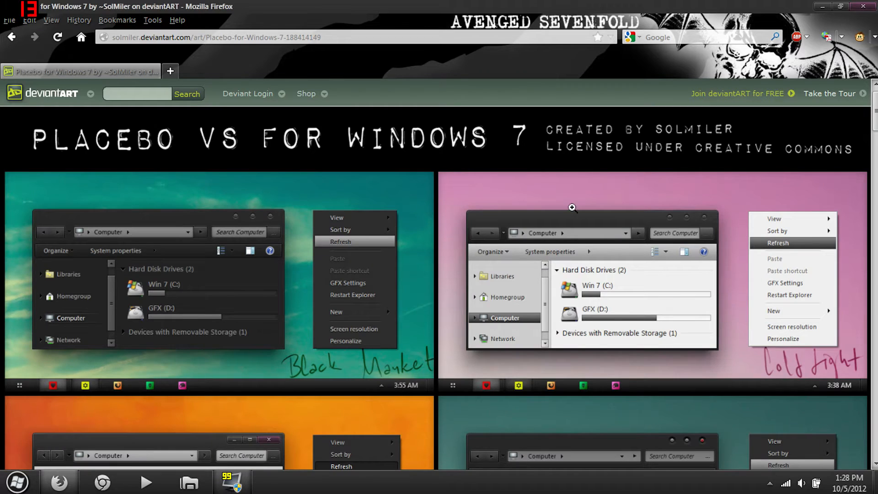
scroll("down", 3)
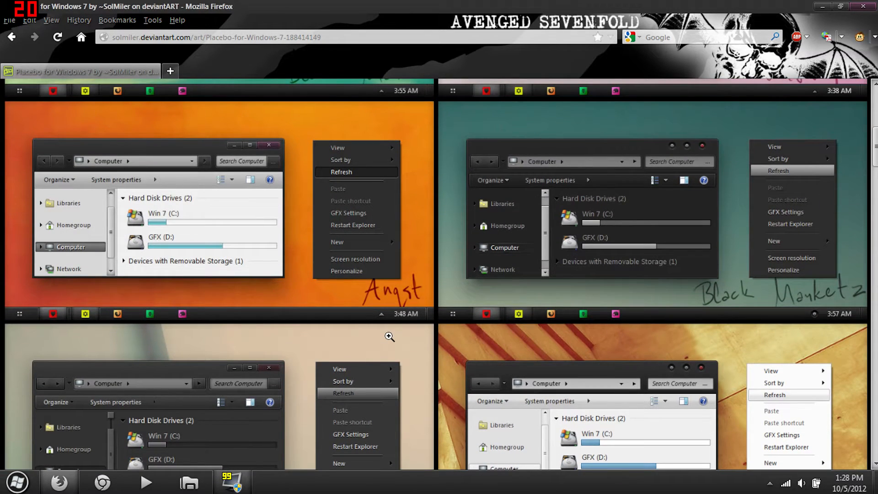
mouse_move(388, 300)
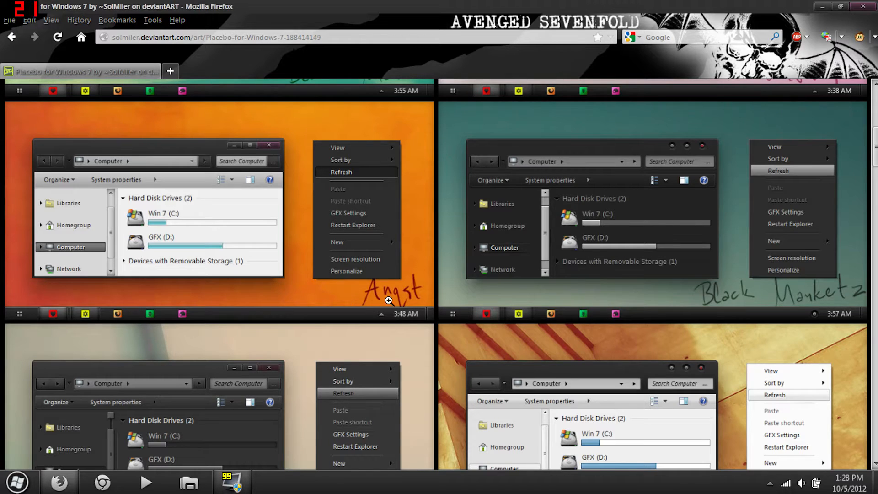
mouse_move(416, 246)
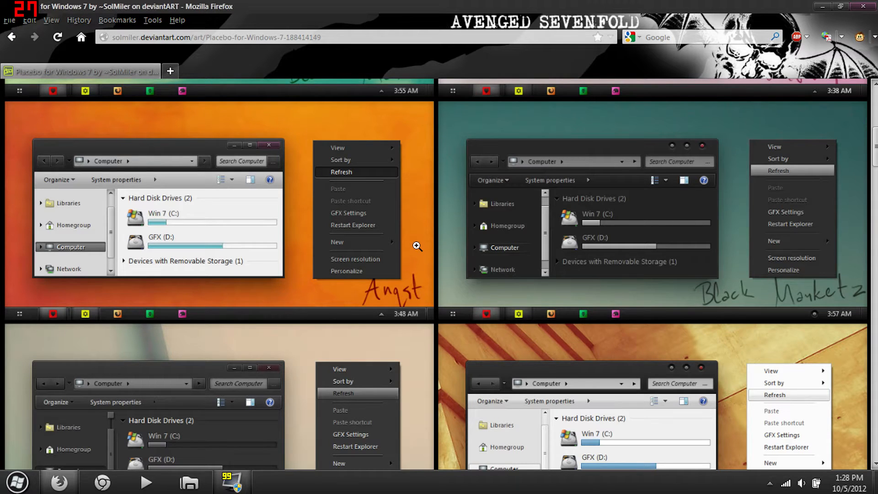
mouse_move(259, 188)
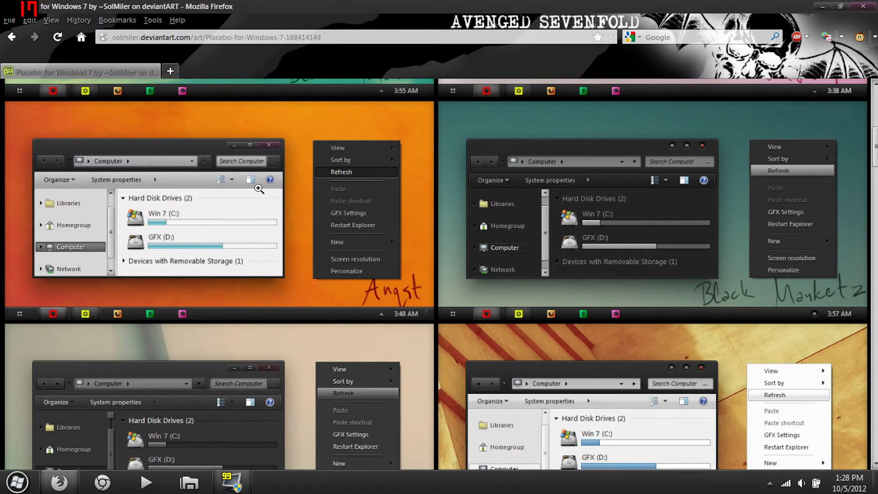
scroll("down", 3)
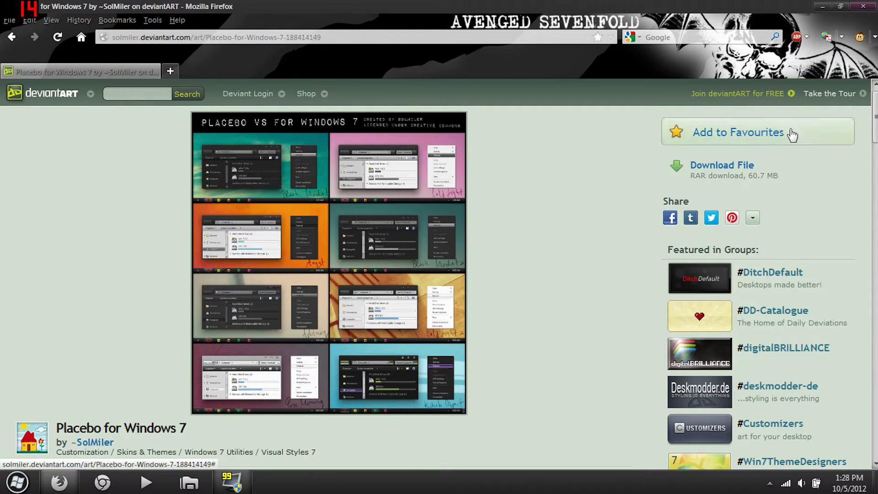
left_click(722, 165)
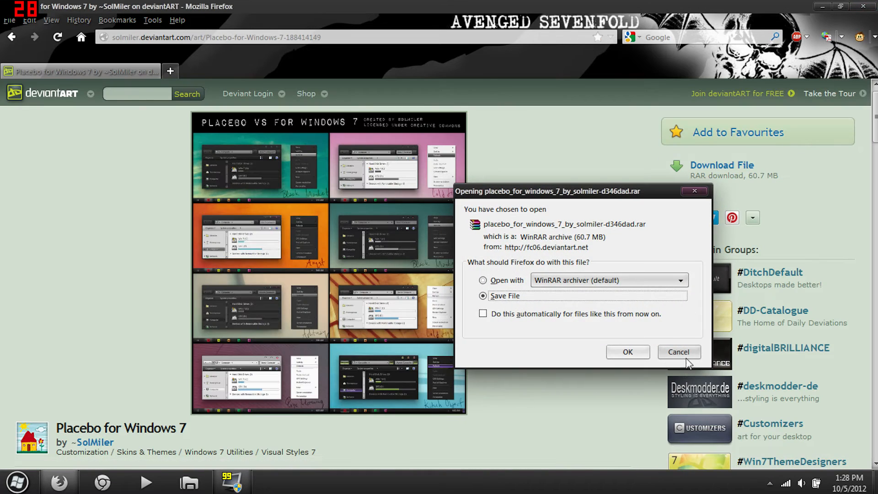
left_click(679, 352)
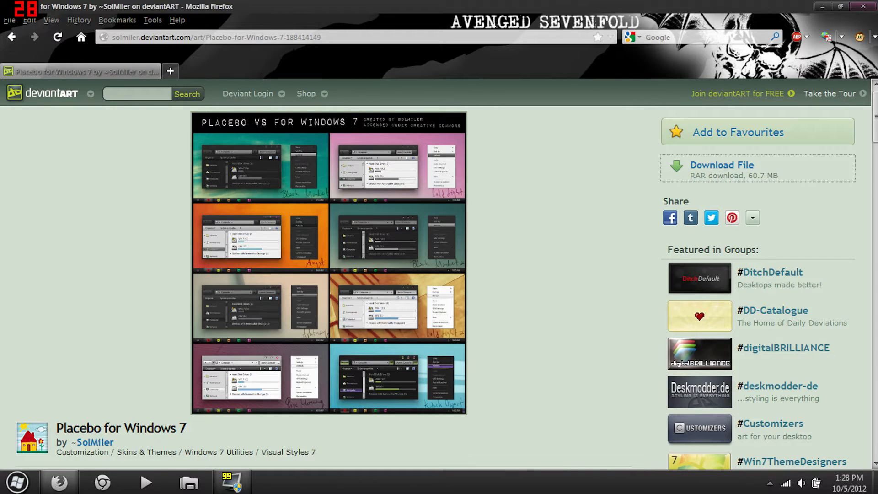
mouse_move(395, 143)
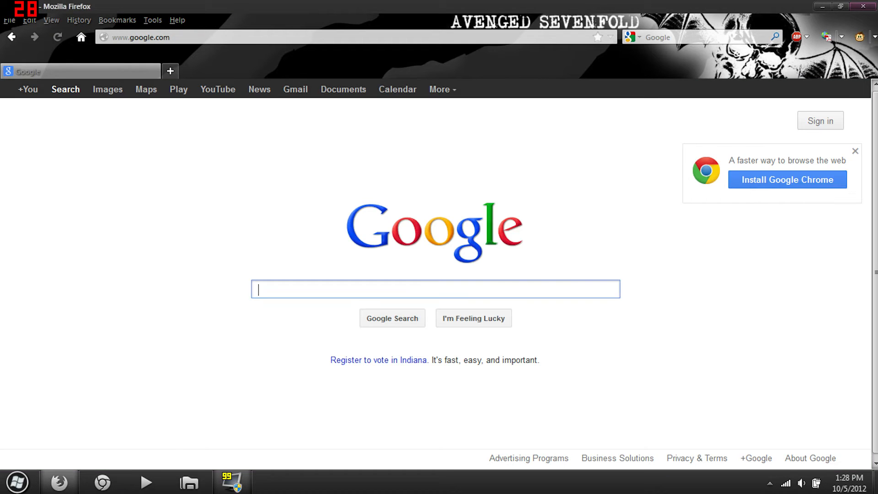
- Search Google for "token icons" and choose the deviantART Token result
type("token icons")
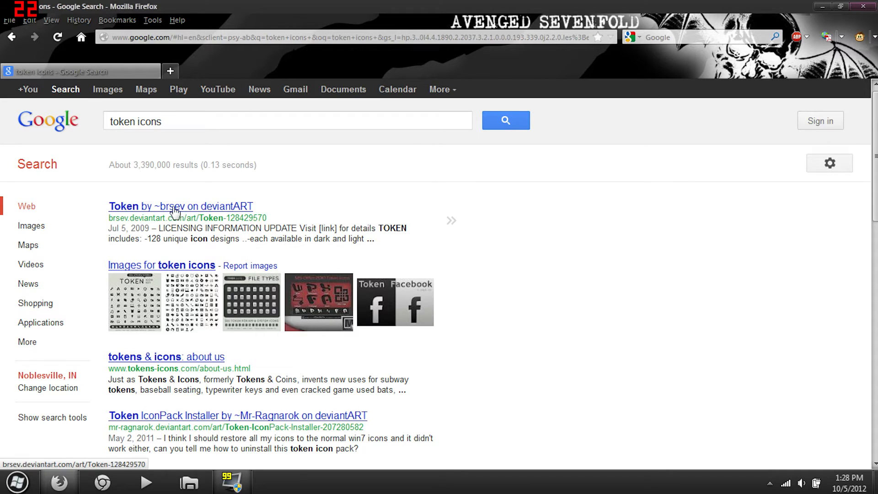
mouse_move(171, 215)
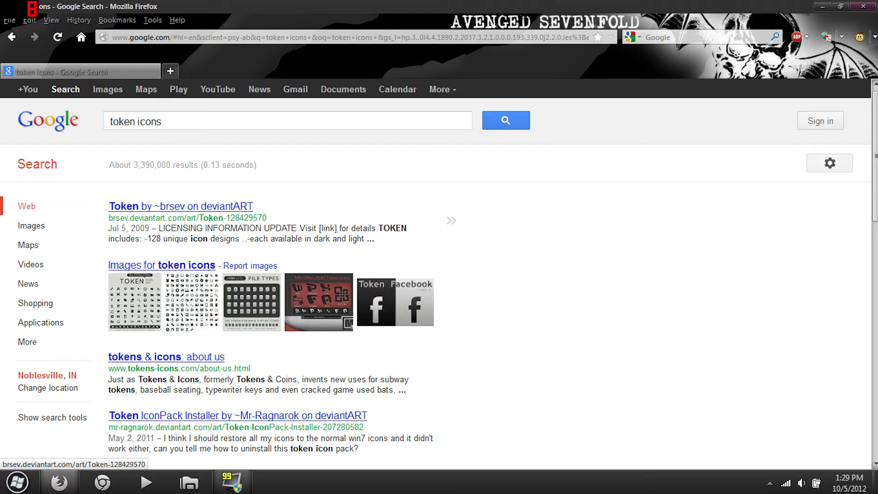
left_click(189, 206)
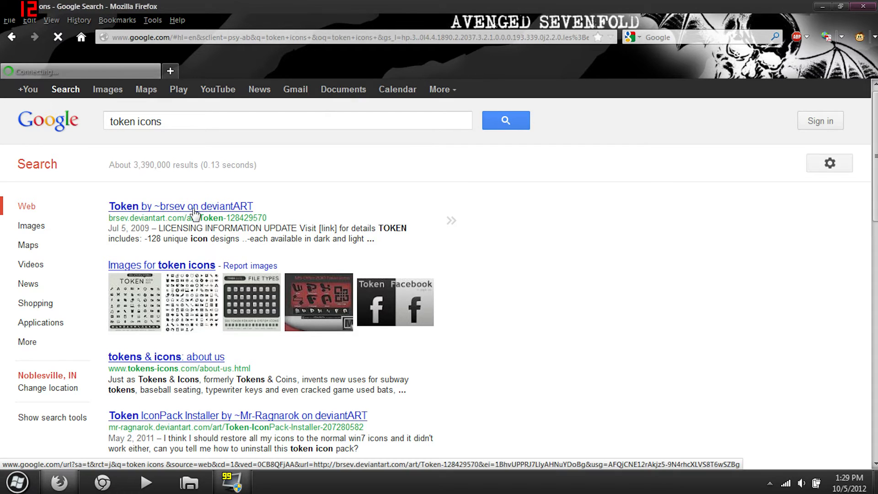
- Load the Token by ~brsev page and enlarge its icon set preview image
left_click(180, 206)
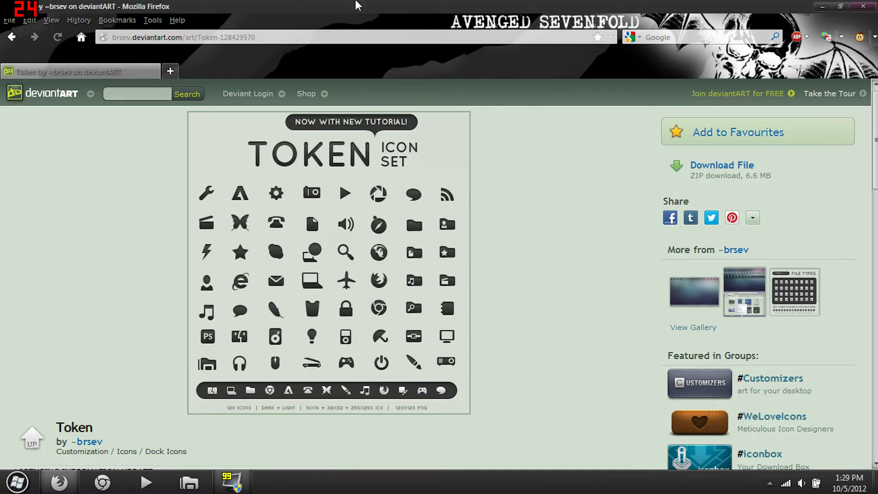
mouse_move(291, 6)
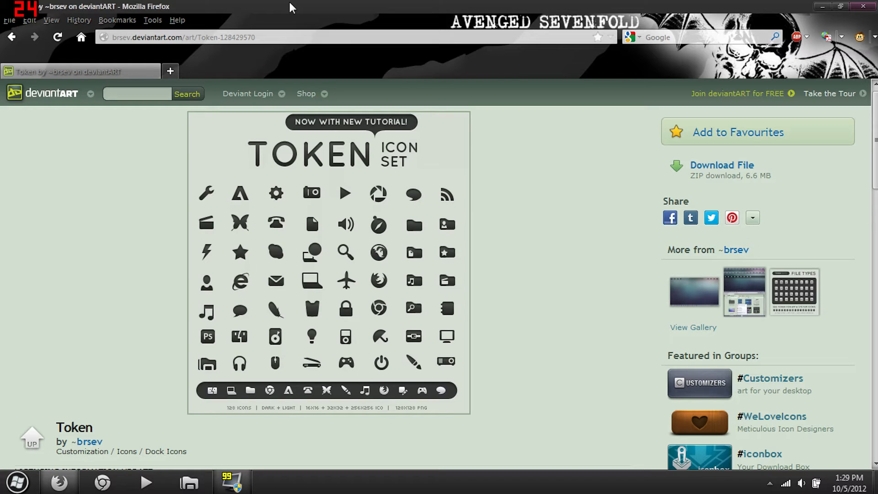
mouse_move(311, 175)
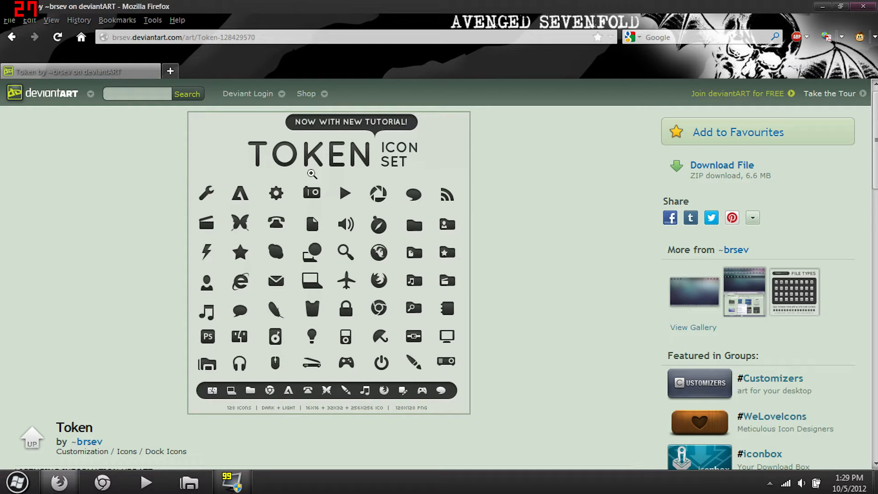
mouse_move(330, 212)
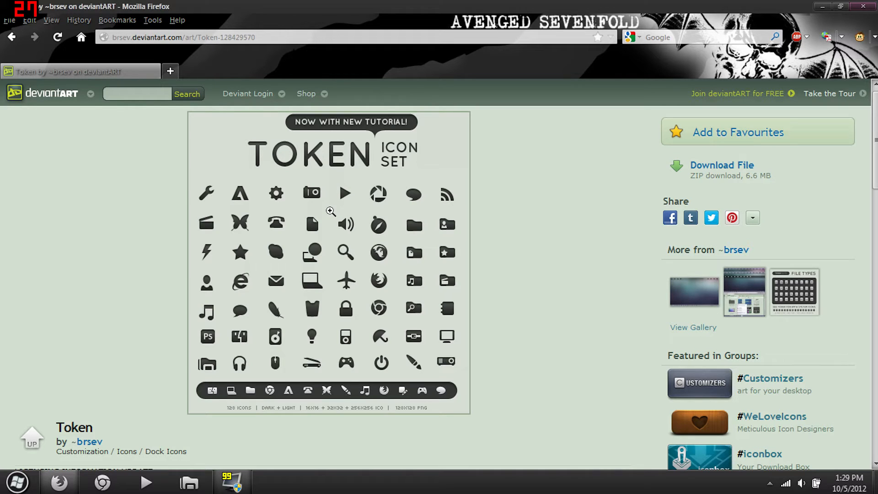
left_click(722, 165)
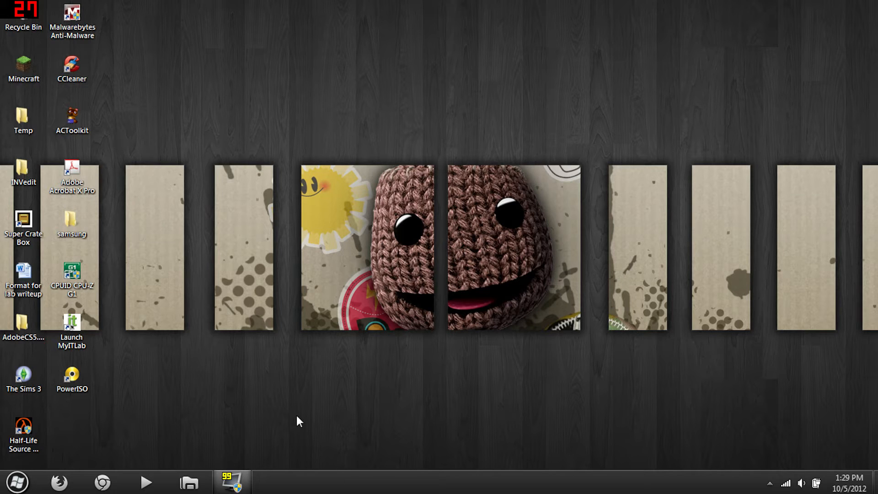
mouse_move(85, 259)
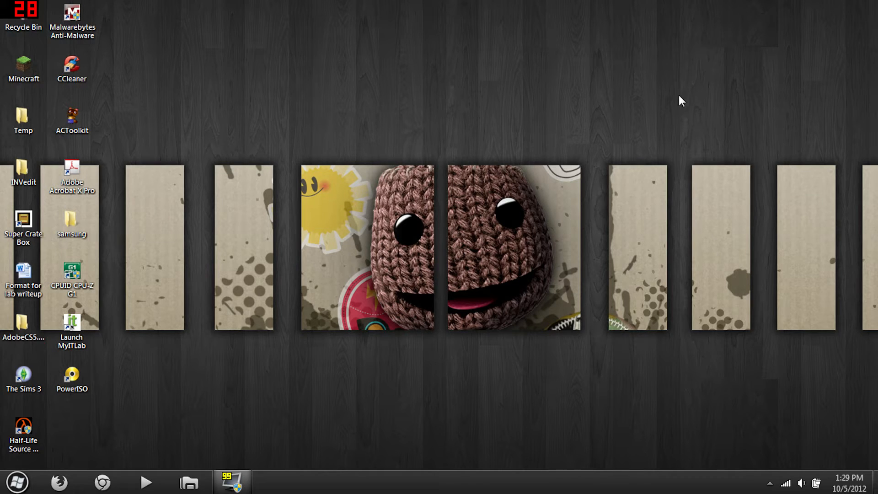
mouse_move(593, 204)
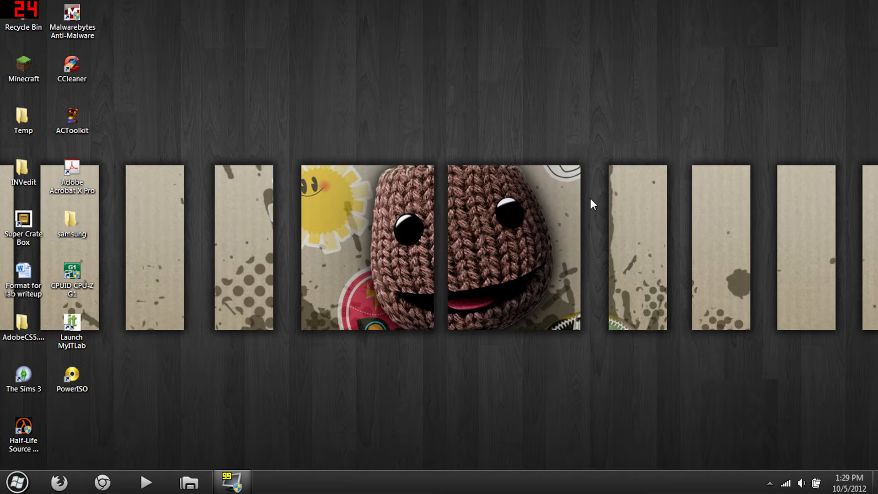
mouse_move(93, 463)
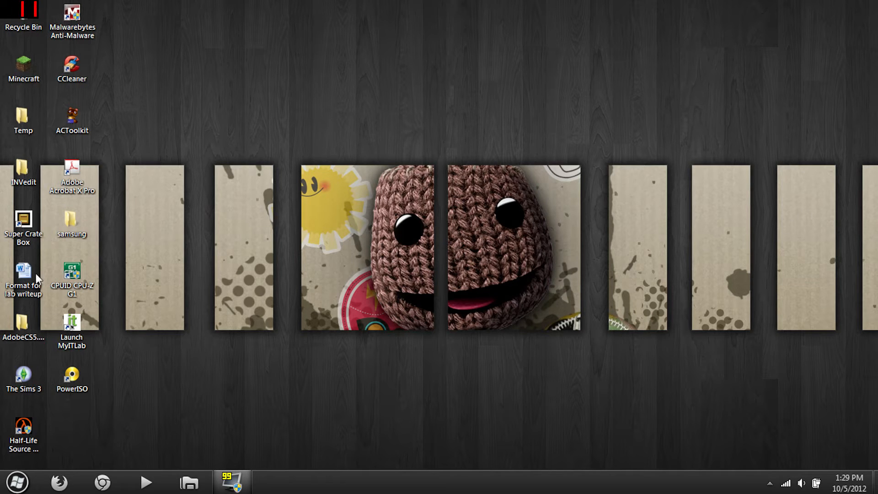
- Browse from Start > Computer into C:\Program Files\7CONIFIER
left_click(17, 480)
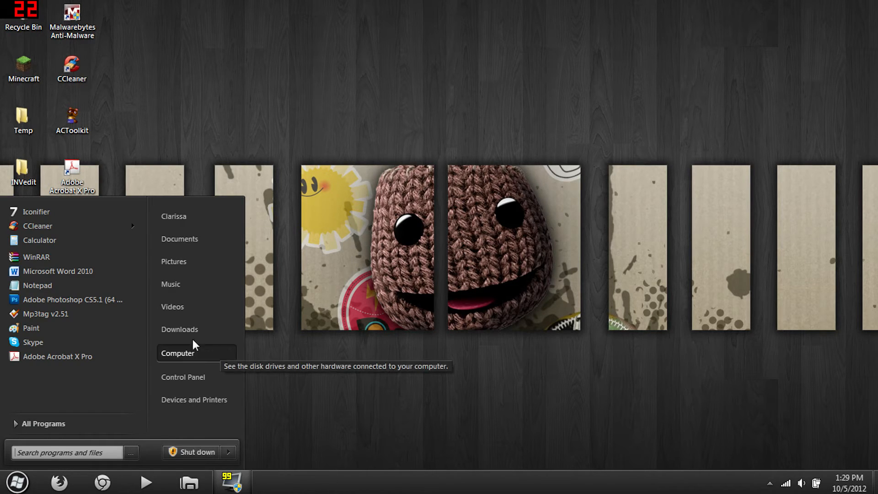
left_click(177, 354)
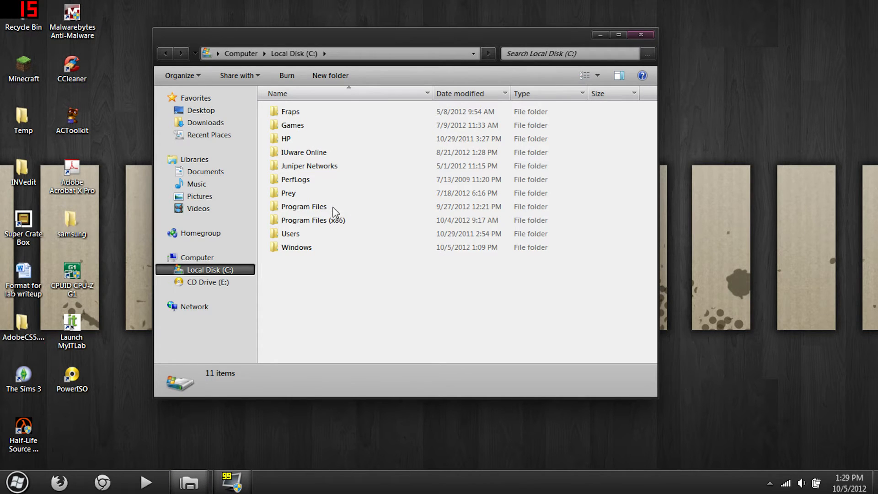
double_click(304, 206)
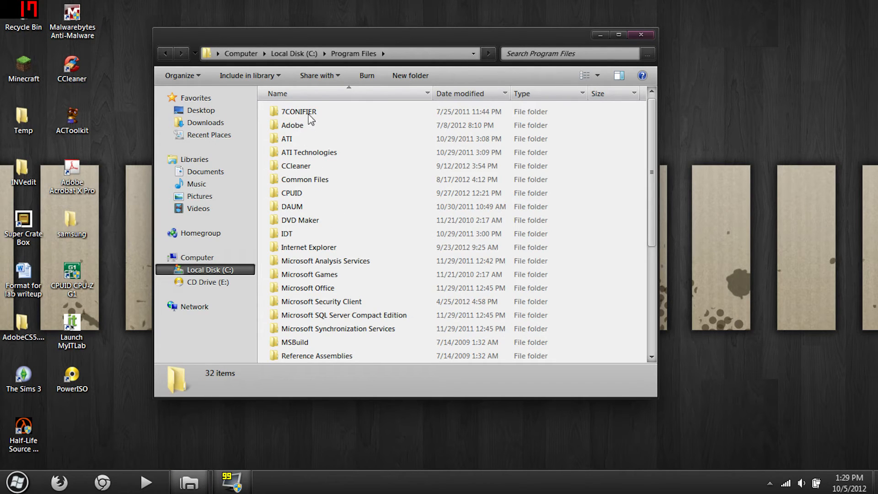
double_click(299, 112)
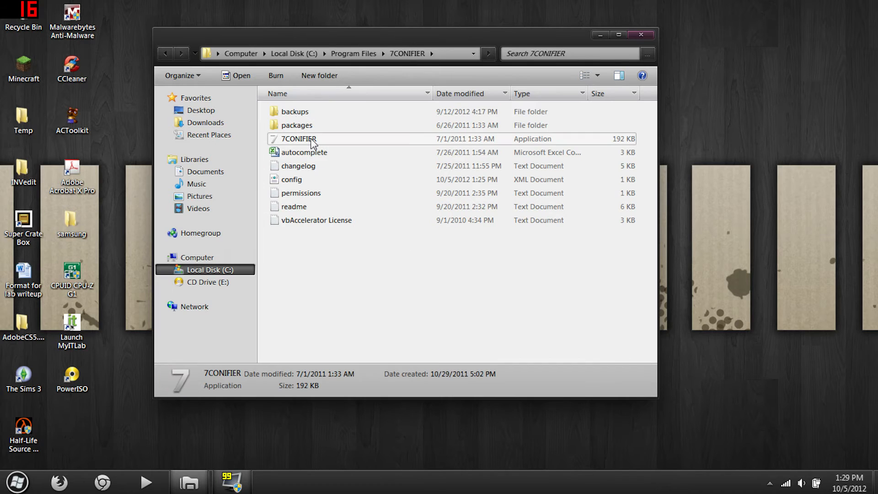
- Select the packages folder and move the Explorer window leftward on the desktop
right_click(311, 139)
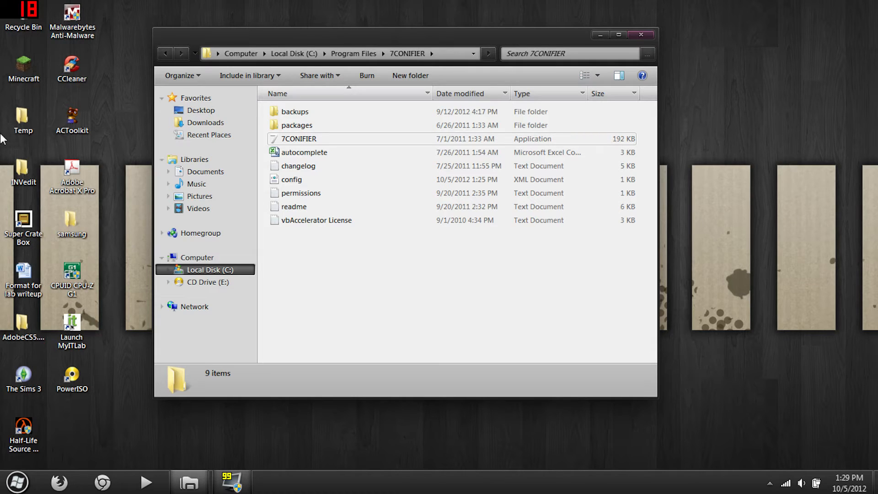
left_click(296, 125)
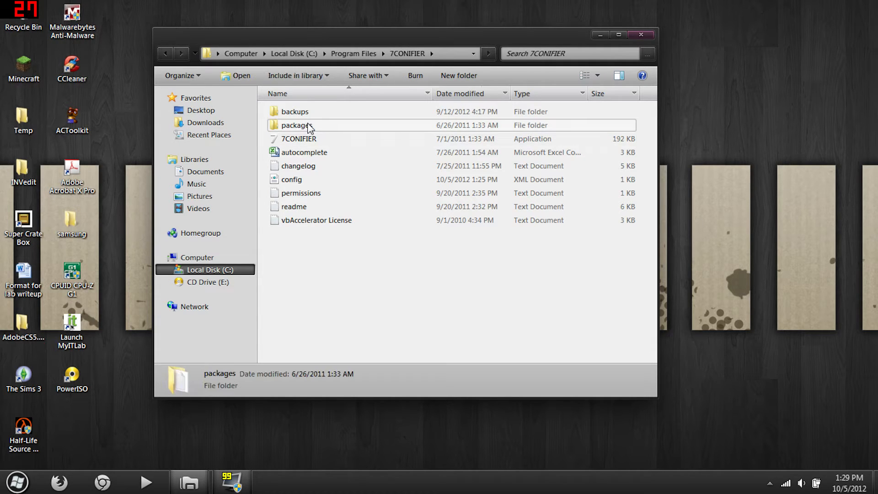
left_click_drag(407, 35, 327, 78)
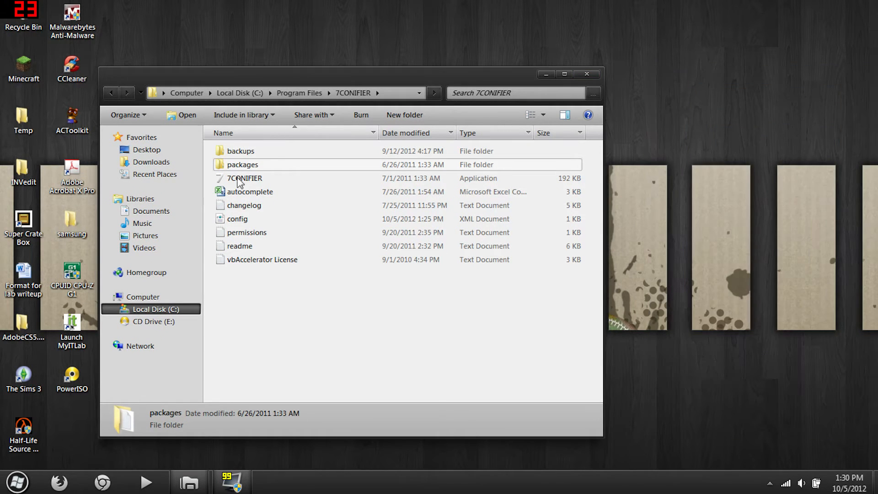
double_click(241, 165)
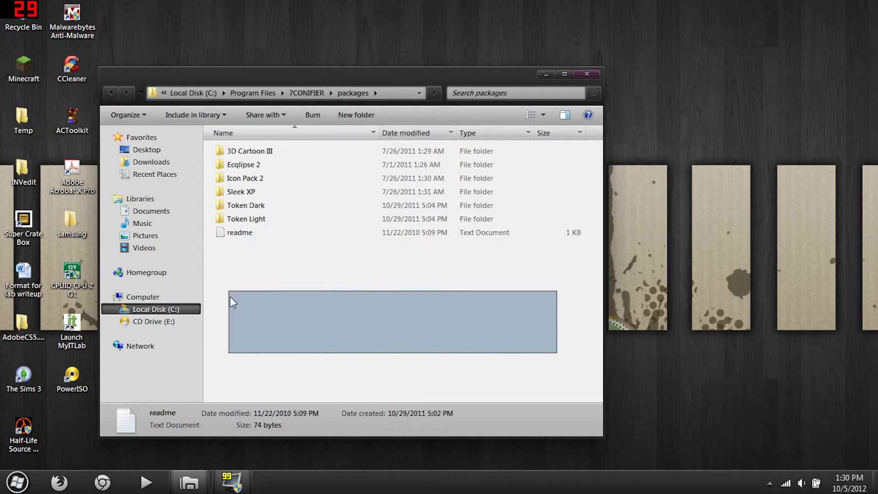
left_click(246, 218)
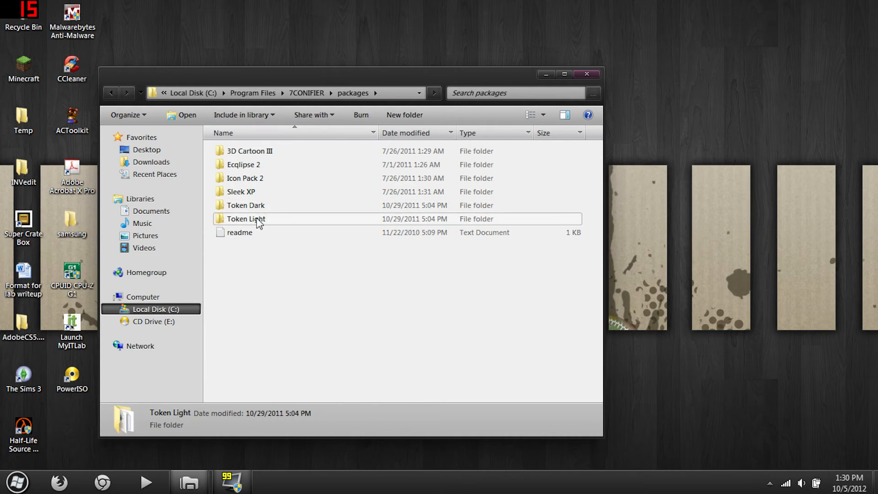
double_click(245, 218)
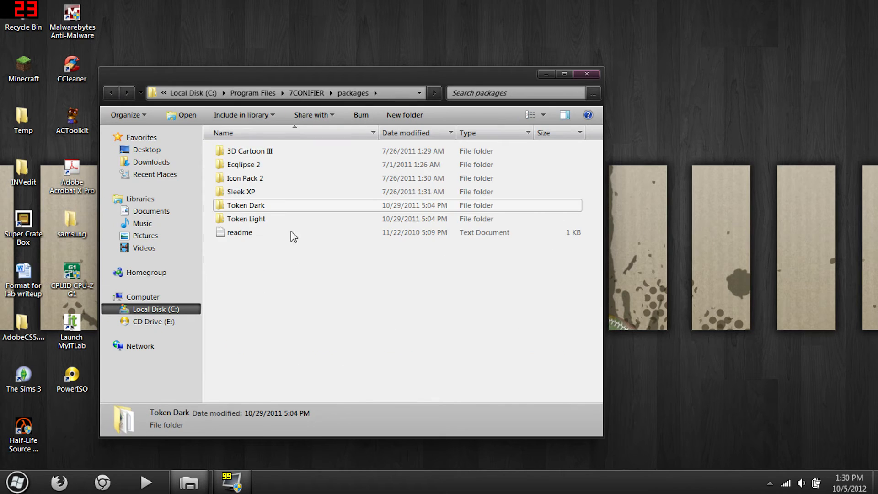
double_click(242, 192)
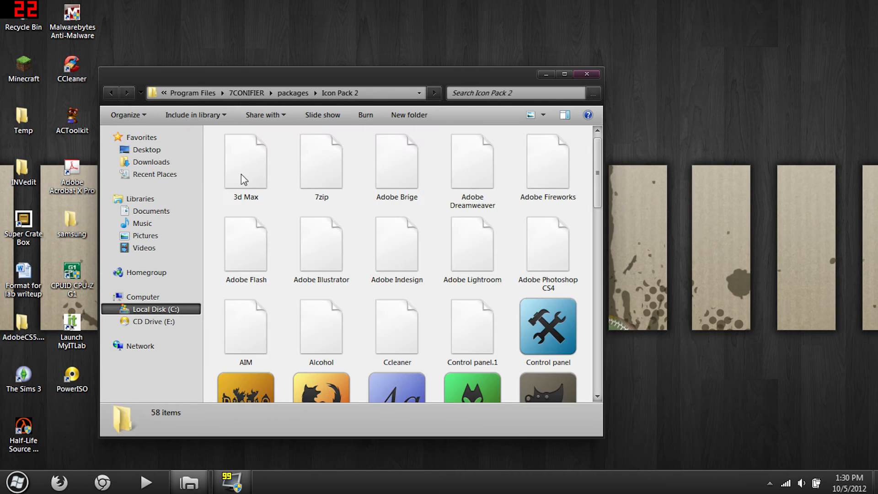
scroll("down", 3)
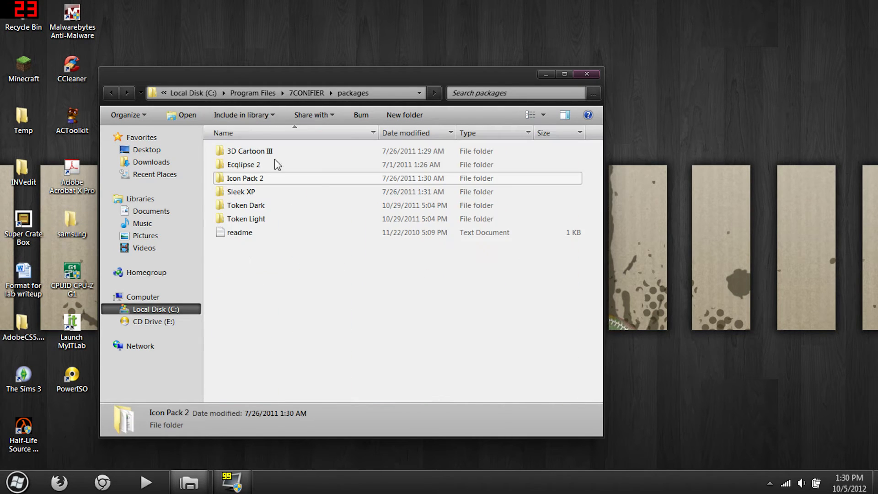
double_click(244, 165)
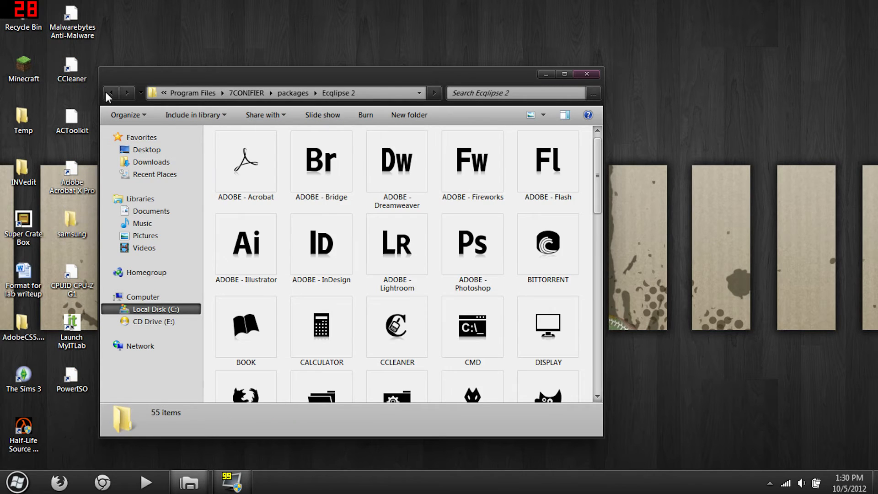
left_click(110, 93)
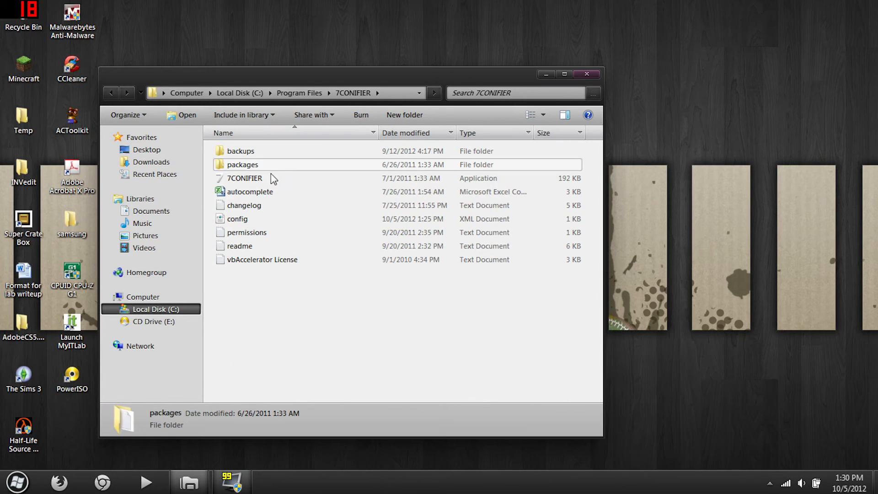
left_click(245, 178)
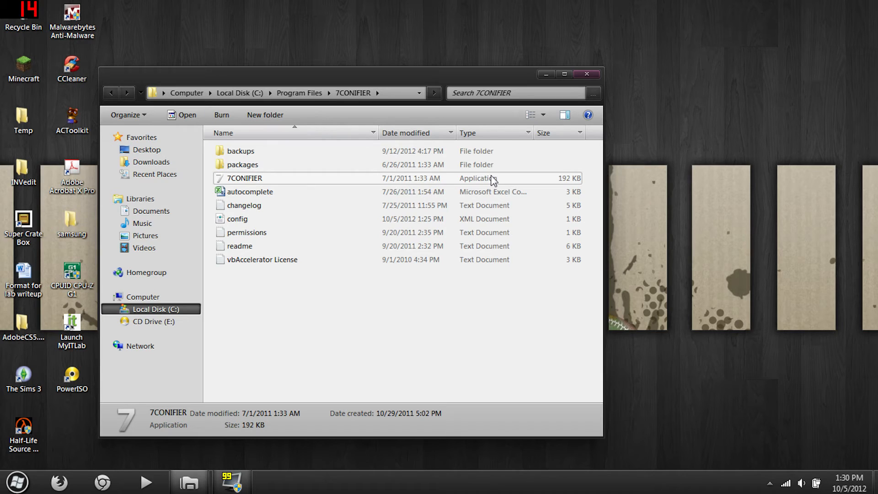
mouse_move(489, 187)
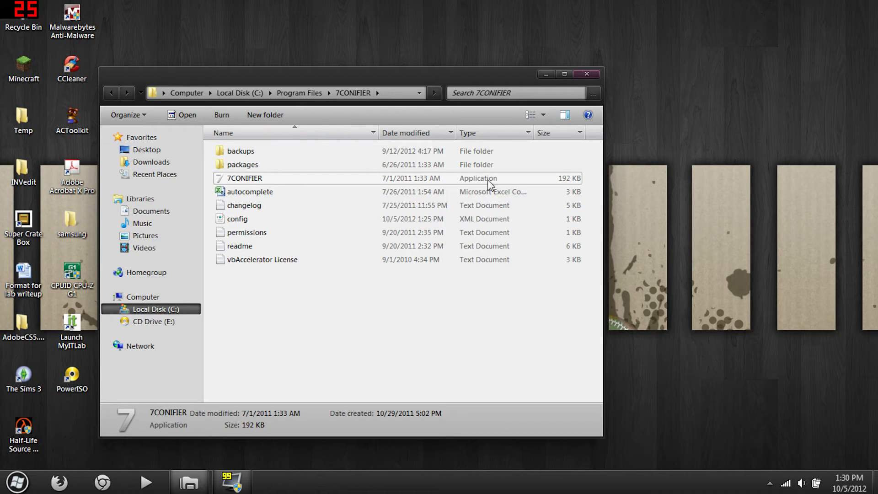
- Run the 7CONIFIER application as administrator from its context menu
right_click(243, 178)
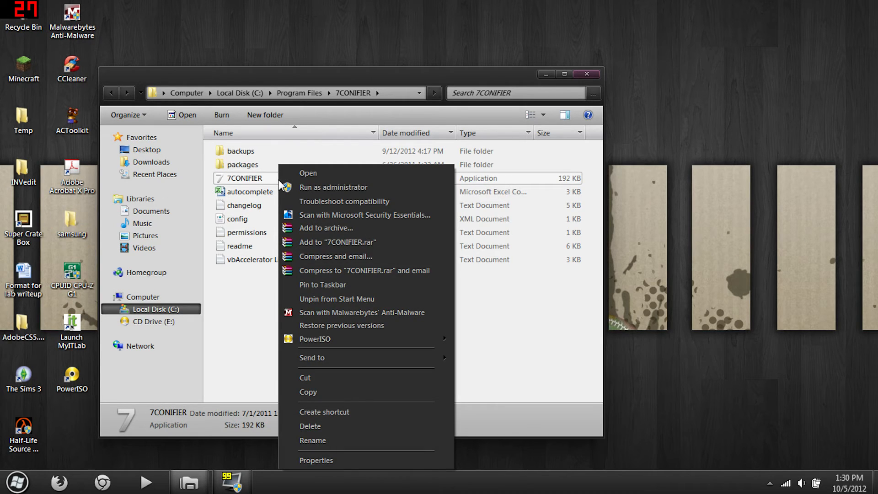
mouse_move(359, 187)
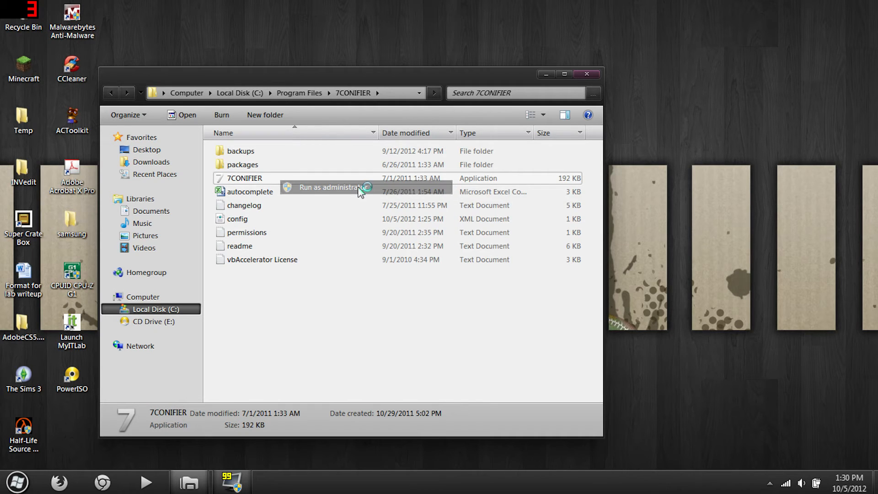
left_click(327, 187)
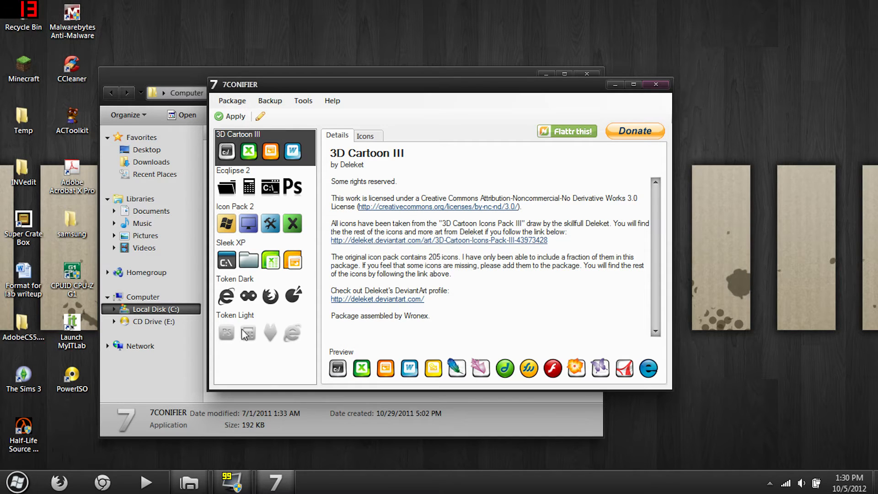
- Choose the Token Light icon package in 7conifier, then close the program
left_click(234, 279)
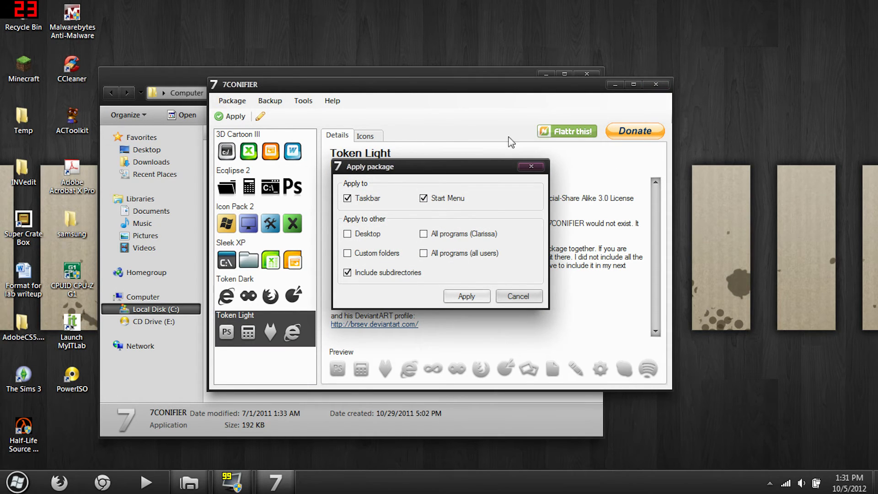
mouse_move(393, 202)
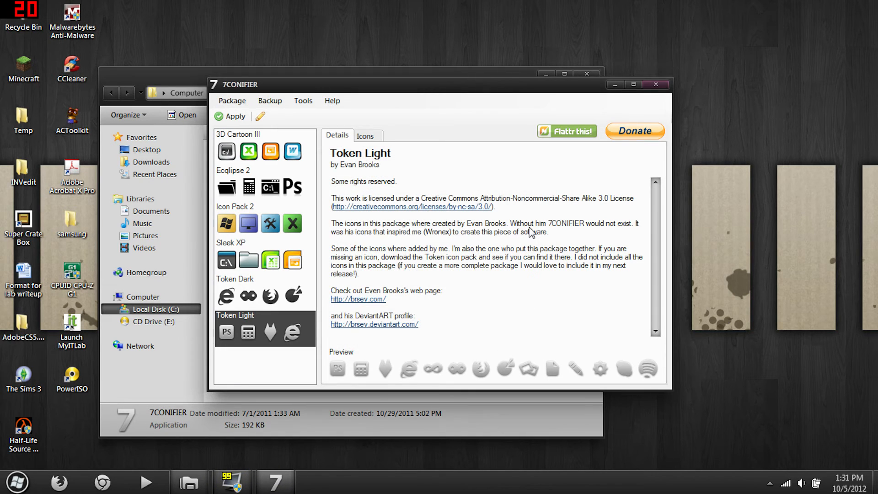
left_click(655, 85)
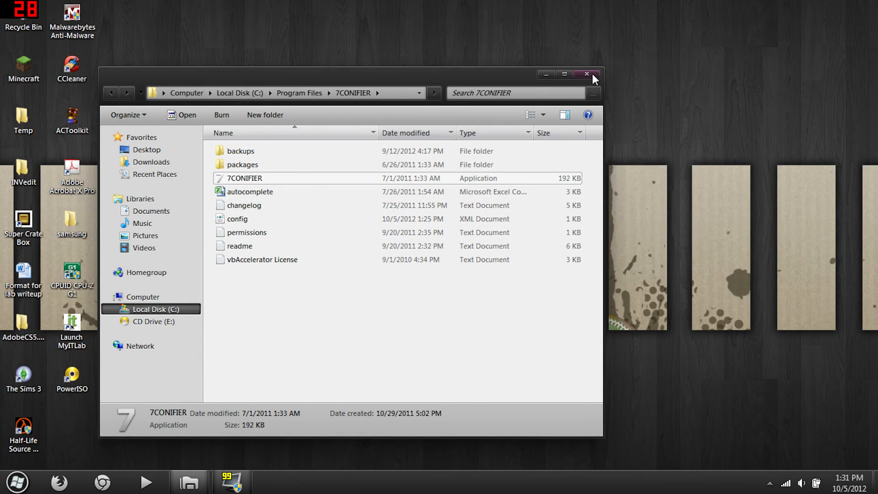
- Close the folder, reopen C:\Program Files and select Windows 7 Start Orb Changer
left_click(586, 74)
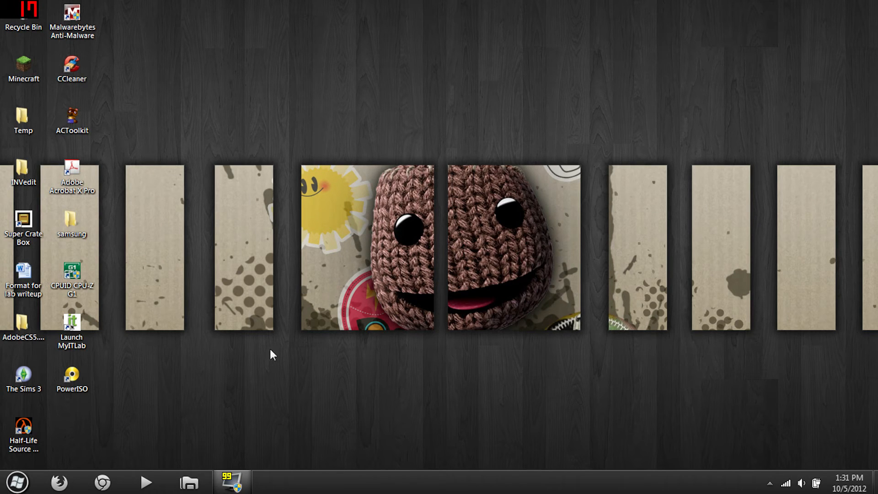
left_click(17, 480)
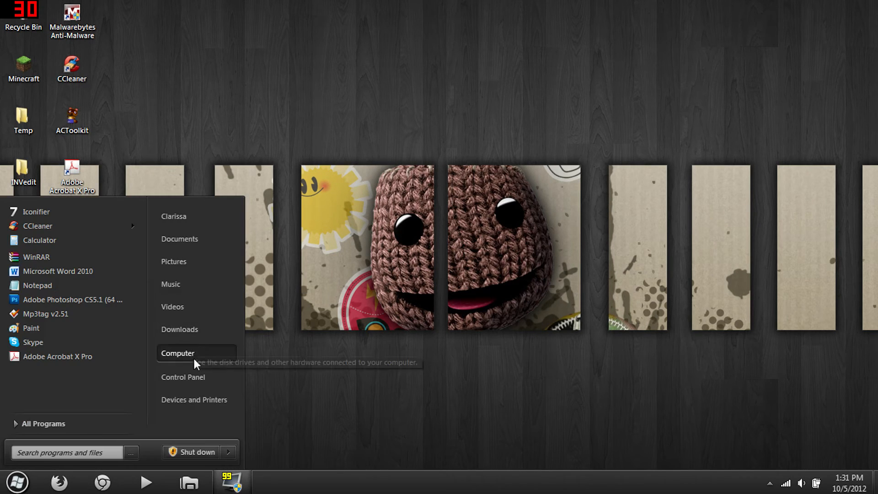
left_click(177, 353)
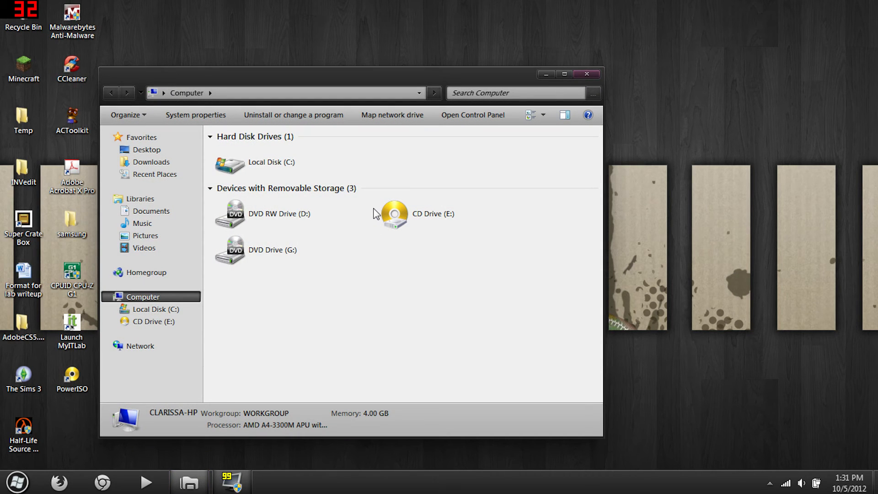
double_click(271, 163)
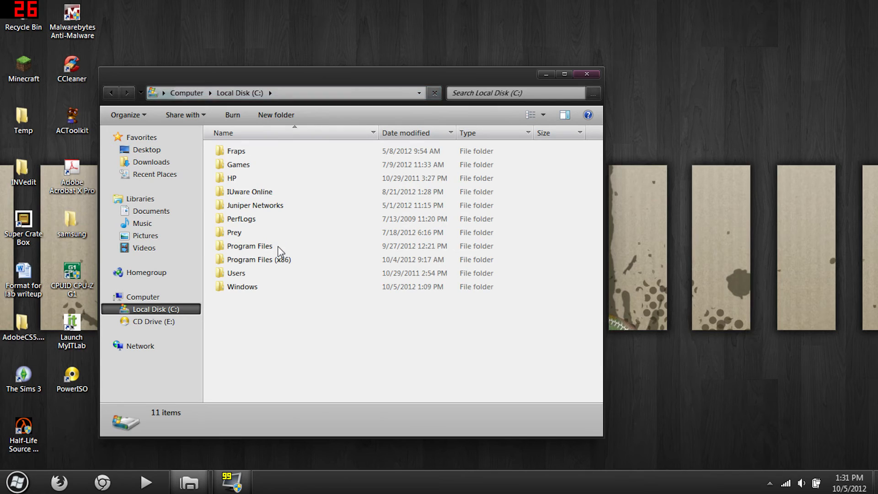
double_click(249, 246)
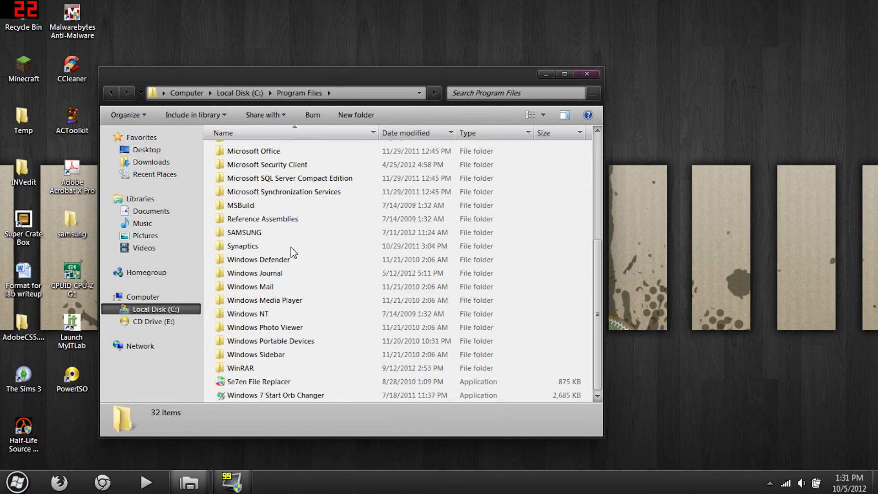
left_click(276, 395)
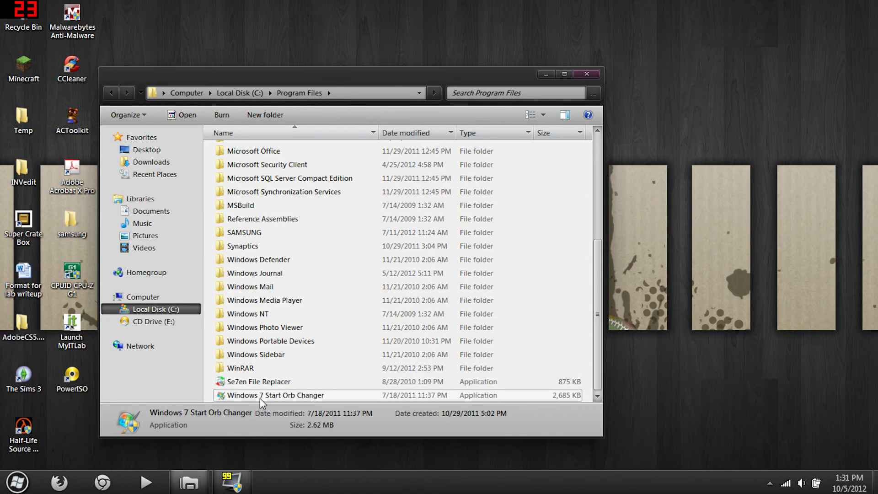
mouse_move(262, 403)
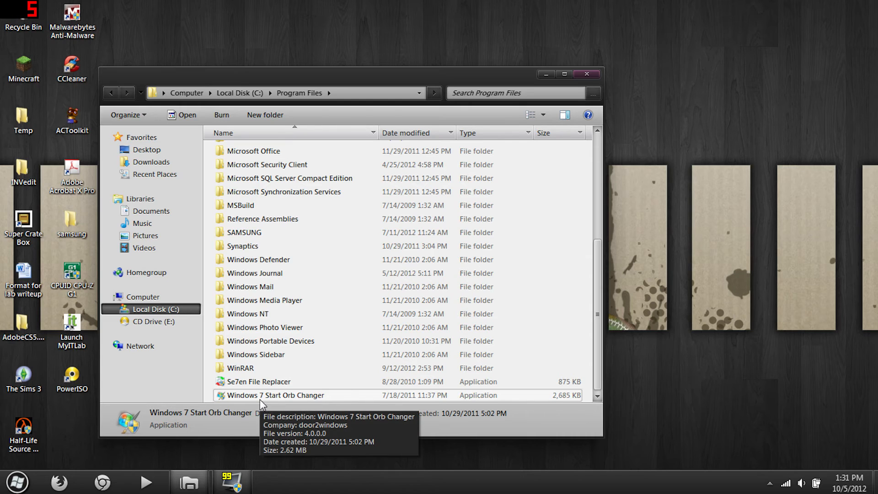
- Run Windows 7 Start Orb Changer and pick Win7 Flag 2 as the new orb image
right_click(273, 395)
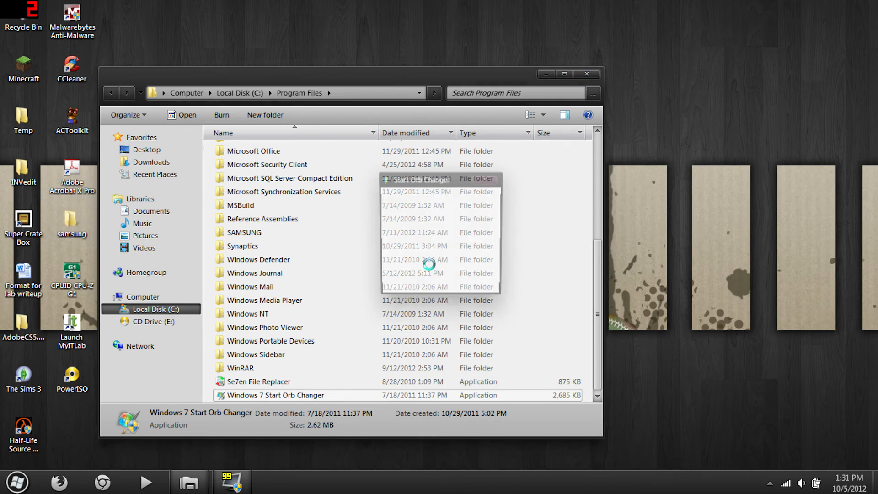
double_click(276, 395)
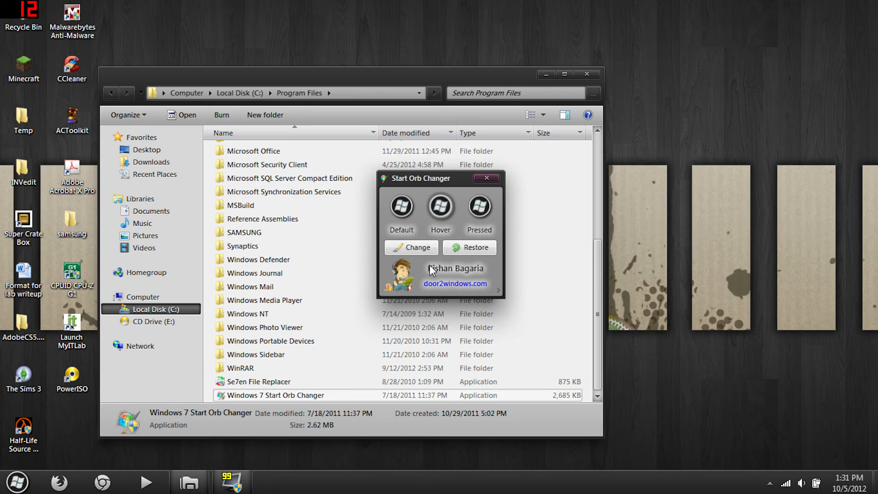
left_click(412, 248)
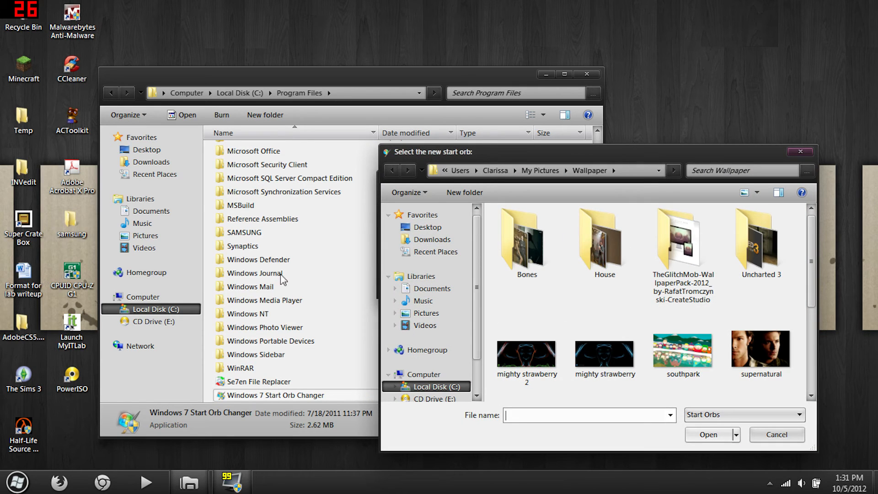
scroll("down", 3)
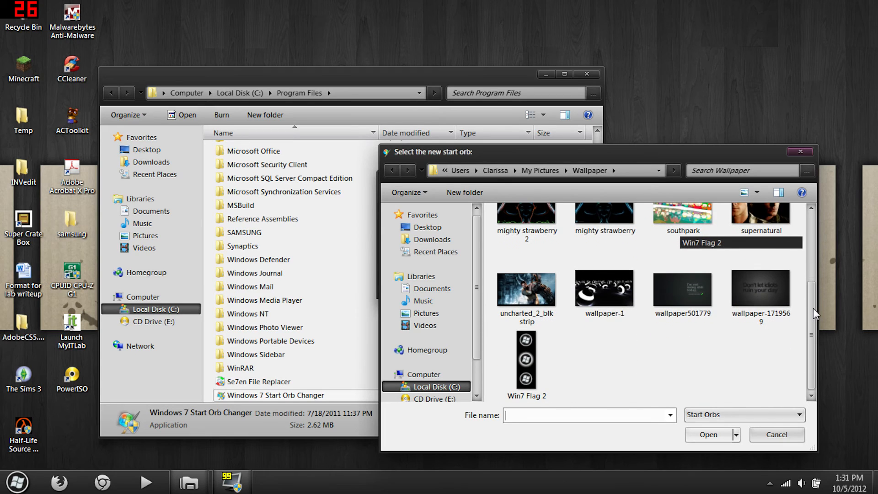
left_click(527, 362)
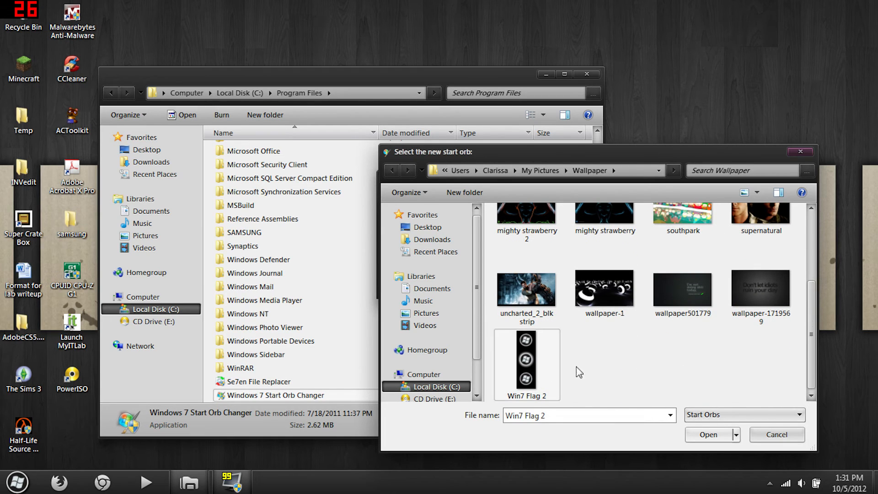
mouse_move(619, 369)
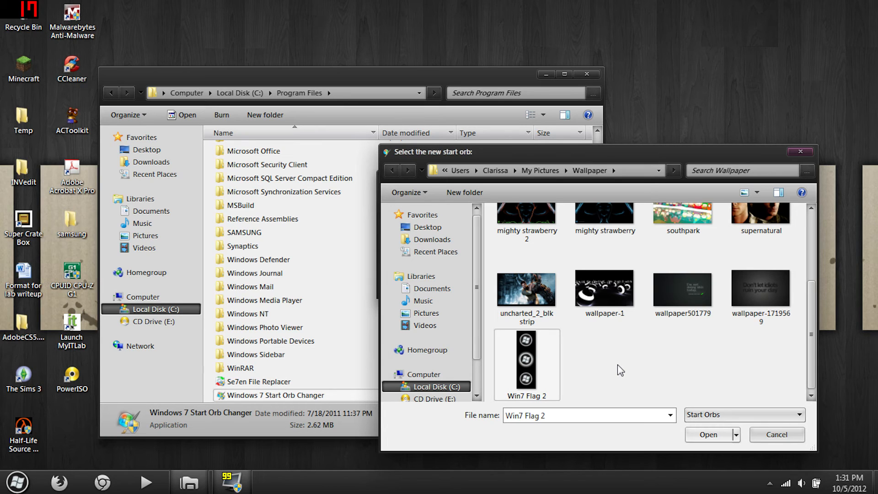
mouse_move(714, 420)
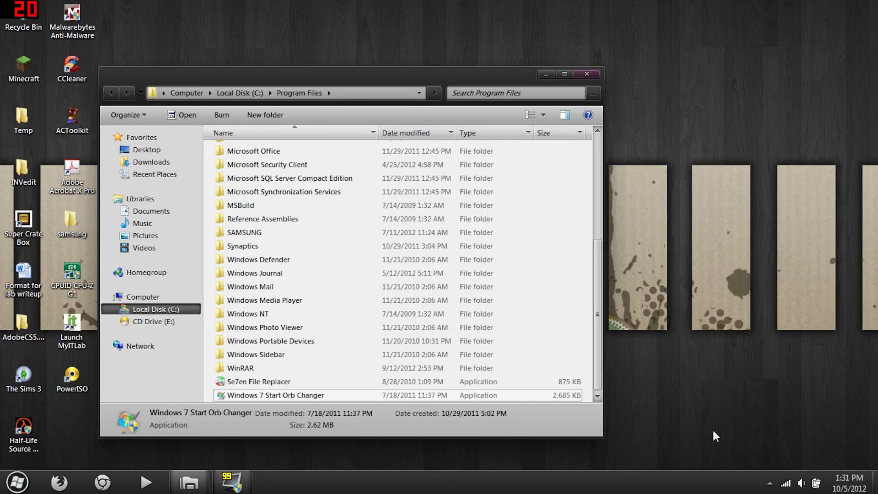
- Confirm the Success message, close the changer, and check the new orb via the Start menu
left_click(587, 74)
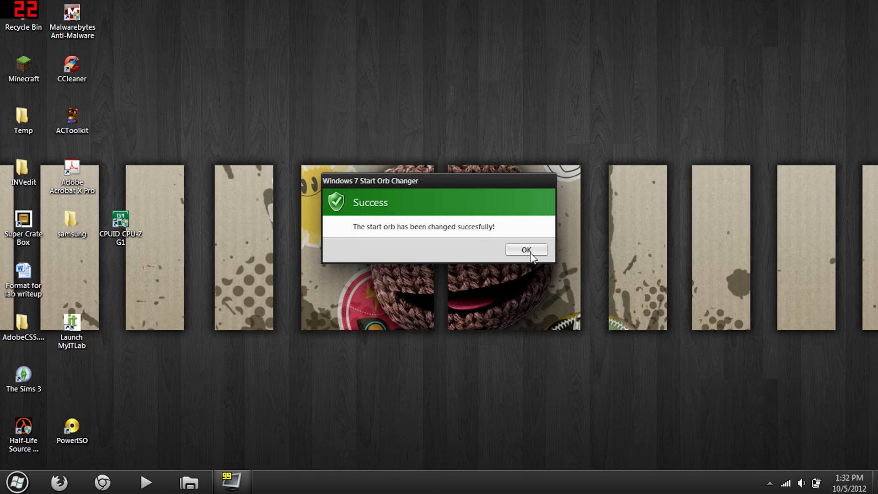
left_click(527, 249)
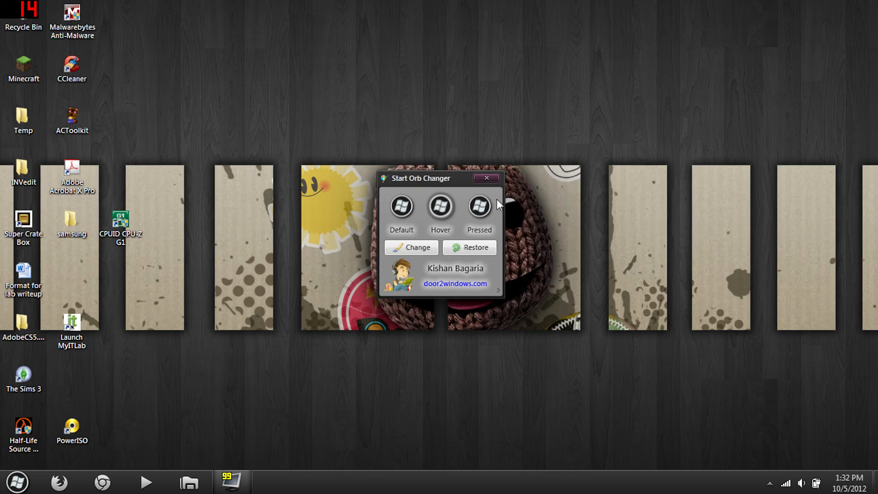
left_click(487, 178)
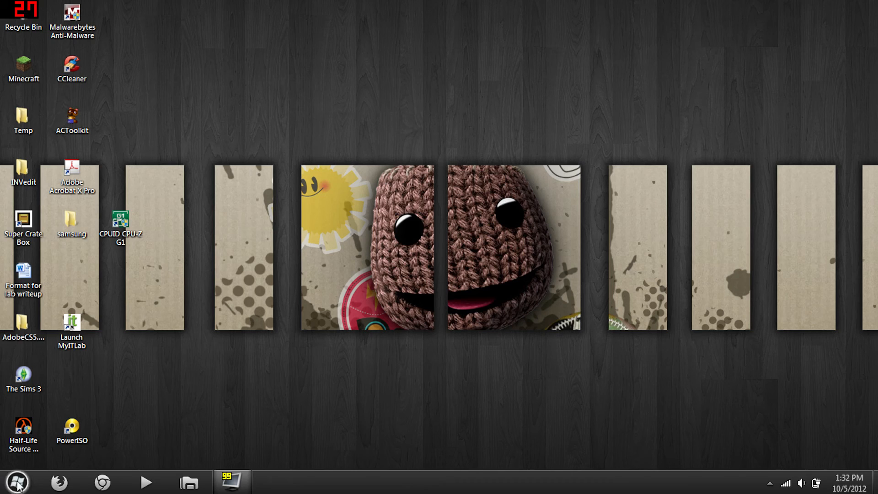
left_click(19, 478)
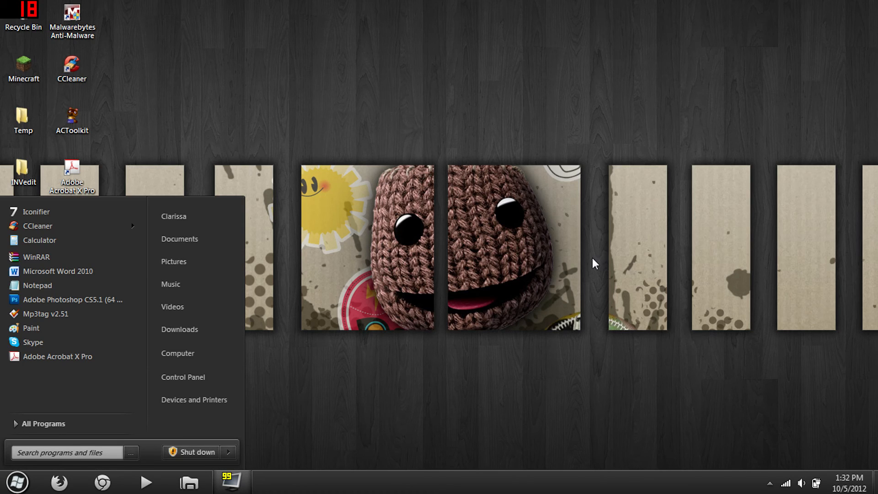
- Dismiss the Start menu to leave the plain desktop showing the new start orb
left_click(596, 264)
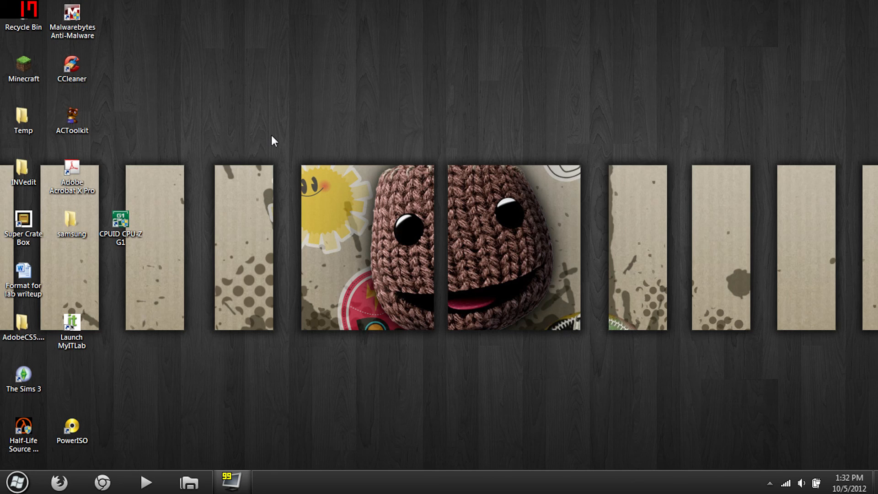
mouse_move(291, 137)
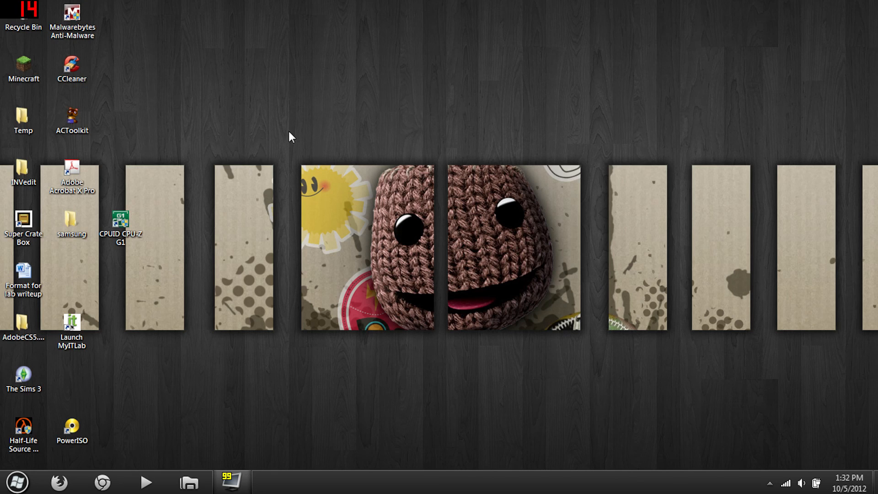